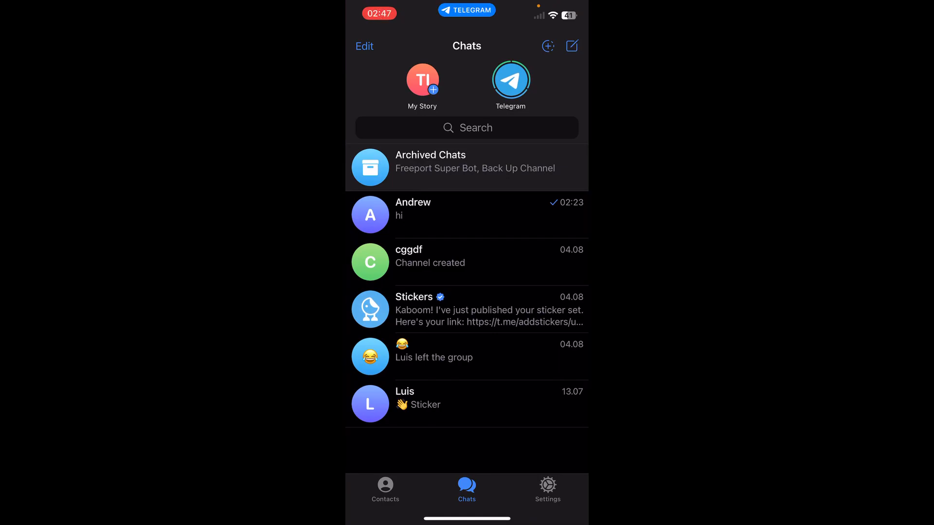
# Step: Start a new message from the Chats screen to reach the group, contact and channel choices
pyautogui.click(571, 46)
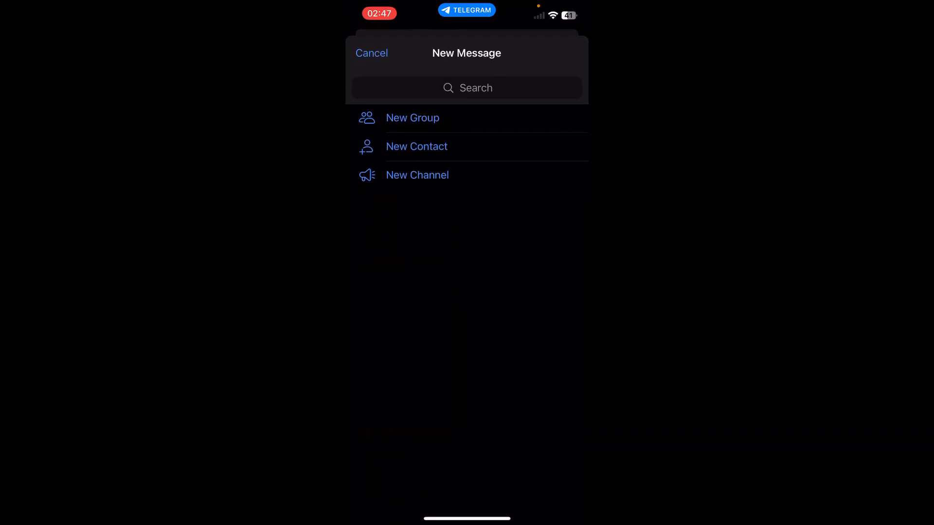
# Step: Choose New Channel and proceed past the introduction to the channel setup form
pyautogui.click(417, 174)
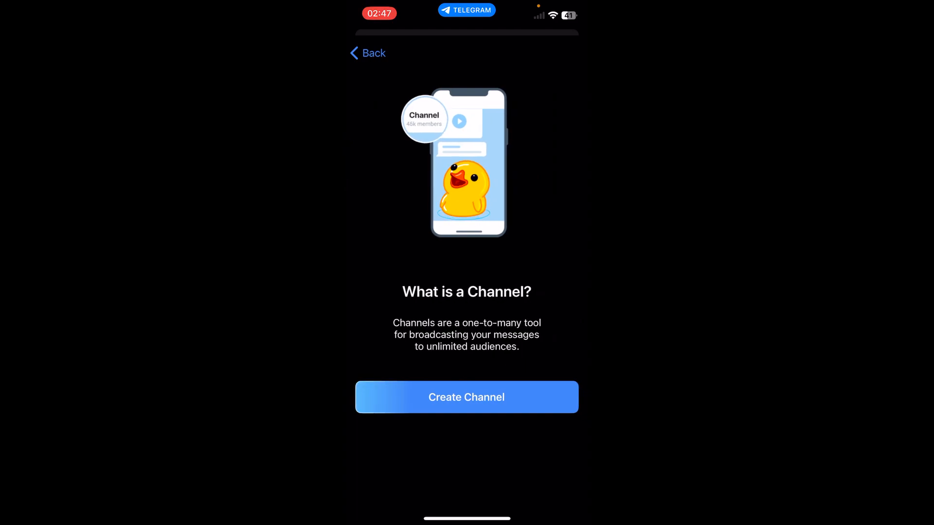
pyautogui.click(466, 397)
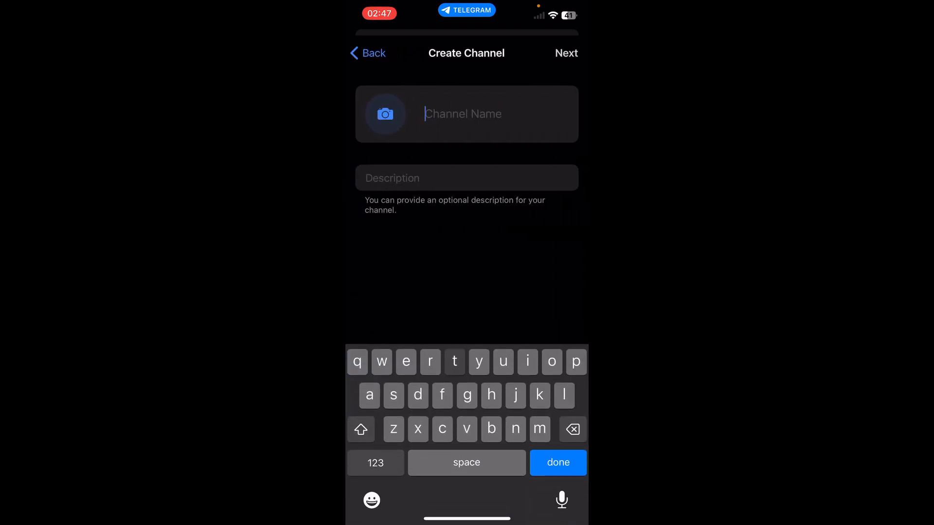
# Step: Name the channel 'test' with description 'hhhgg' and continue to Channel Type
pyautogui.write('test')
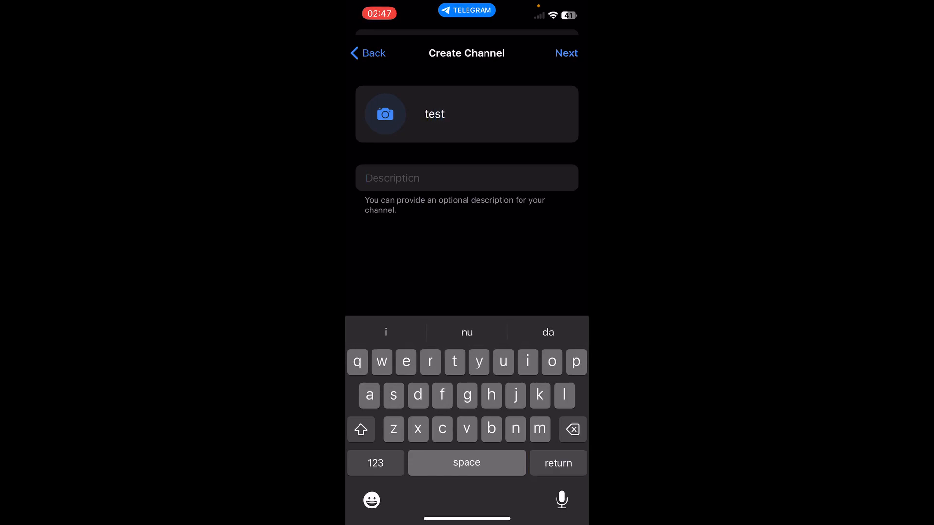
pyautogui.write('hhhgg')
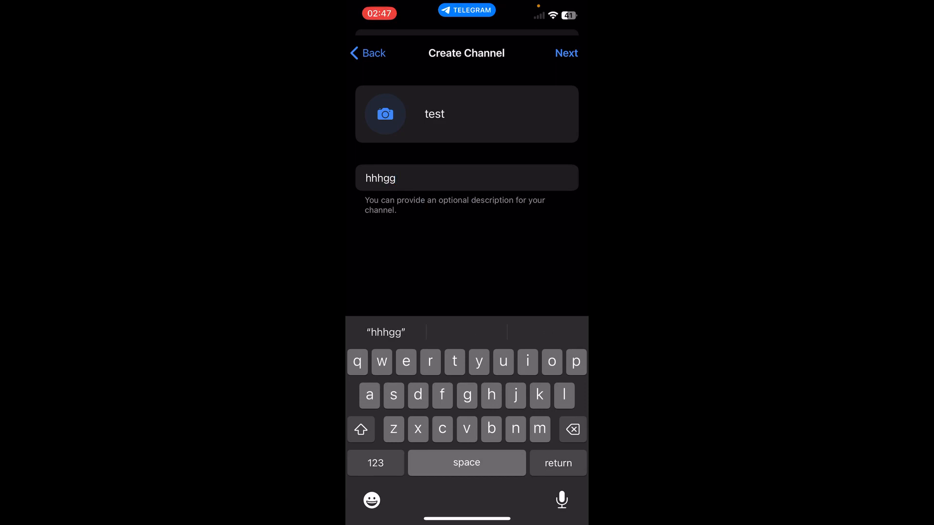
pyautogui.click(565, 52)
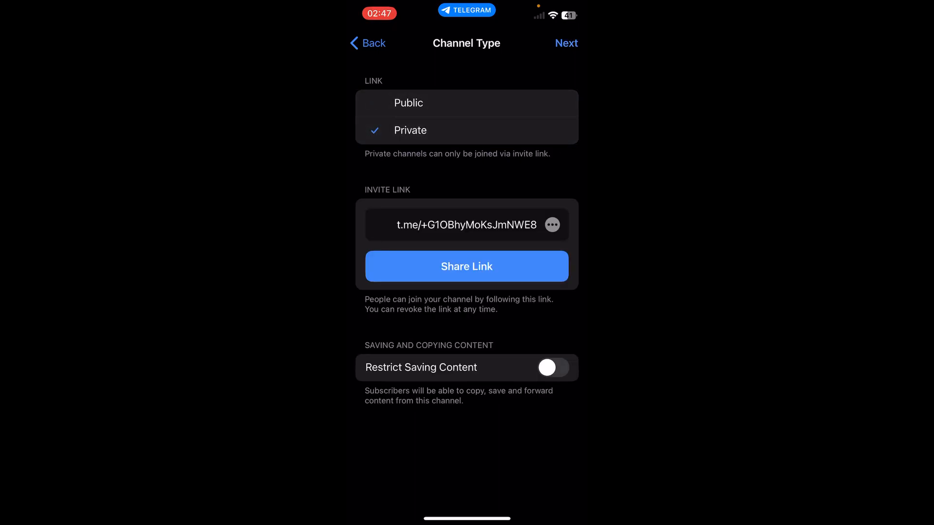
# Step: Create 'test' as a private channel, landing in its empty view with 'Channel created'
pyautogui.click(566, 43)
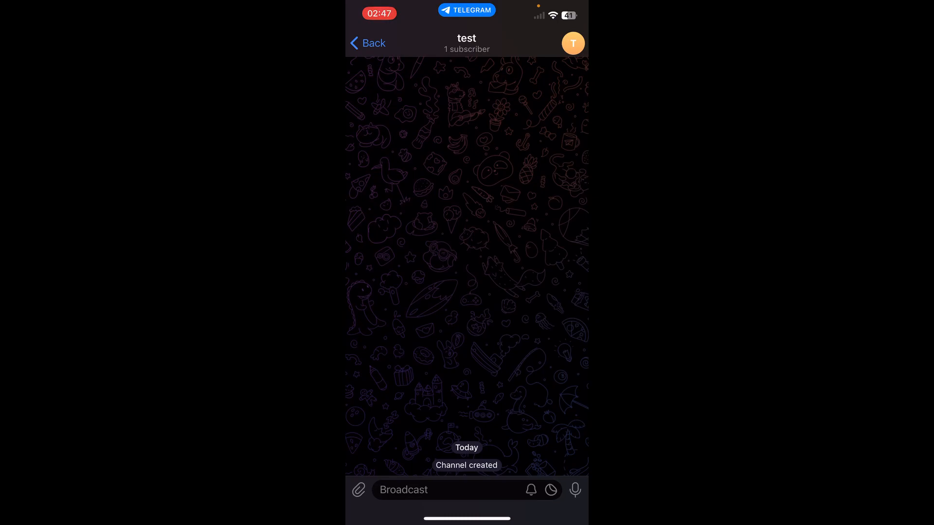